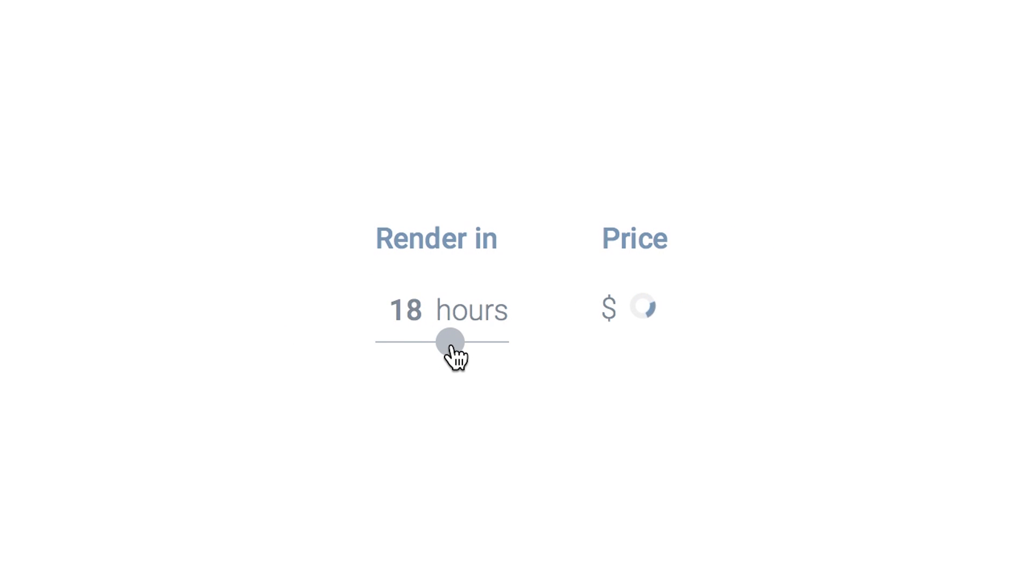
Drop suzanne-animation.blend onto the homepage's Drag & drop upload area
{"action": "left_click_drag", "start_coordinate": [450, 340], "coordinate": [460, 340]}
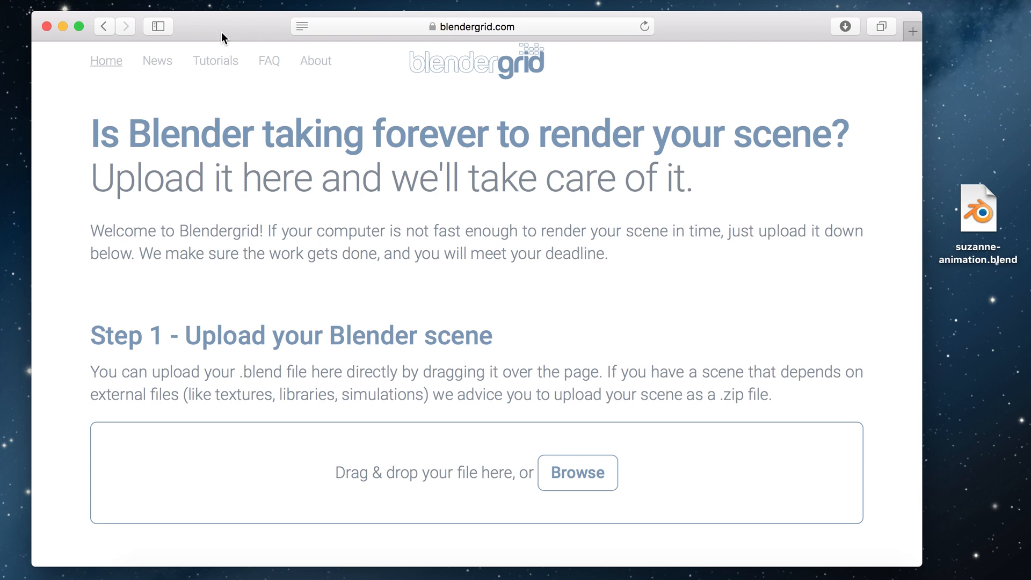
{"action": "mouse_move", "coordinate": [527, 378]}
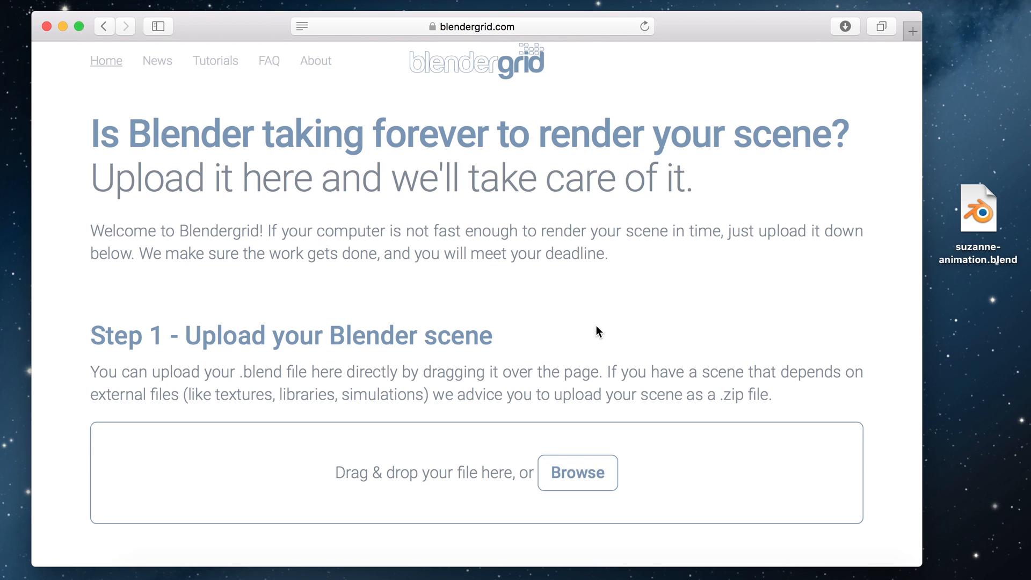
{"action": "mouse_move", "coordinate": [576, 473]}
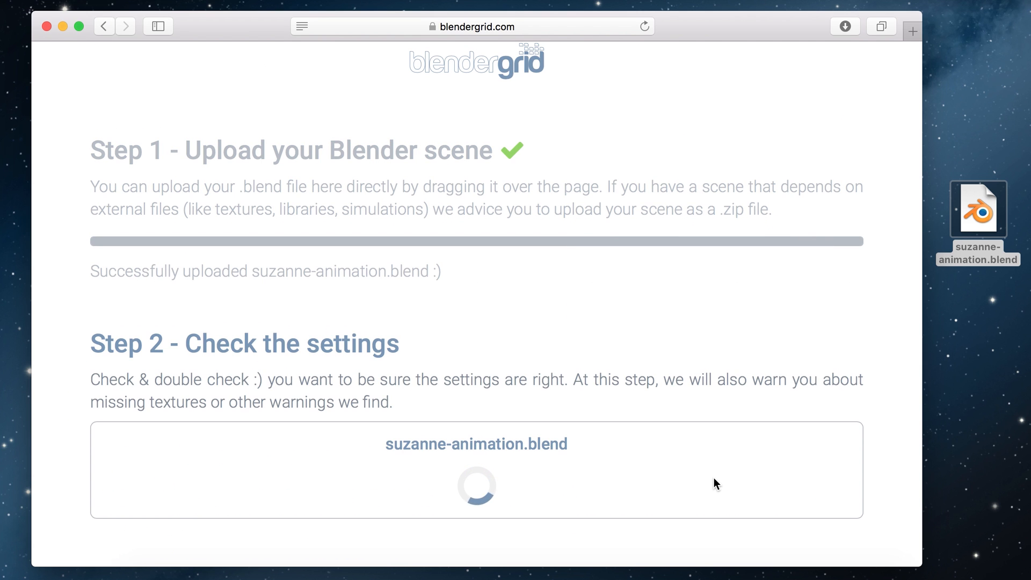
{"action": "mouse_move", "coordinate": [898, 455]}
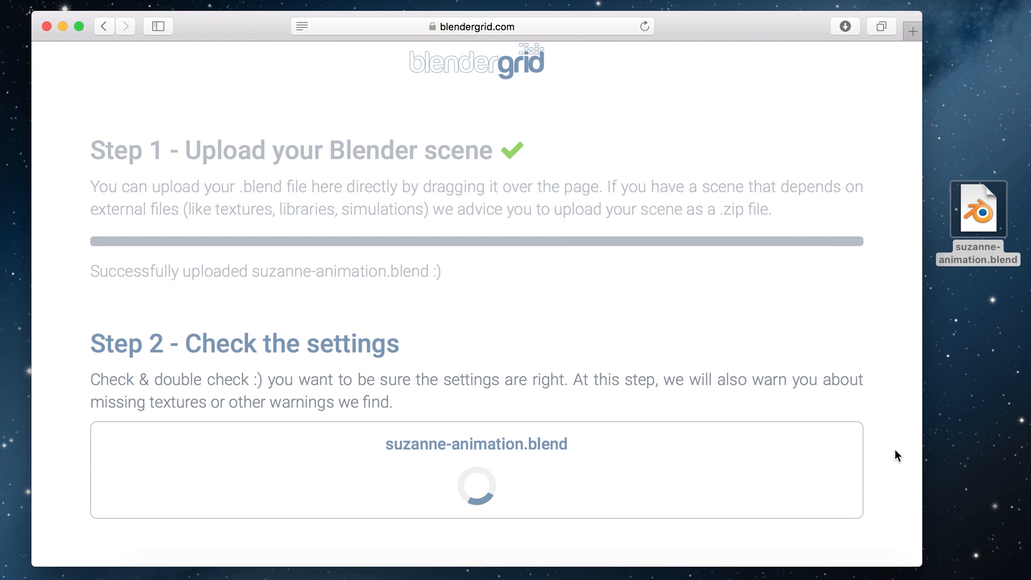
Set Frame Settings to Animation: 90 frames at 1920x1080, Cycles, 128 samples
{"action": "scroll", "scroll_direction": "down", "scroll_amount": 3}
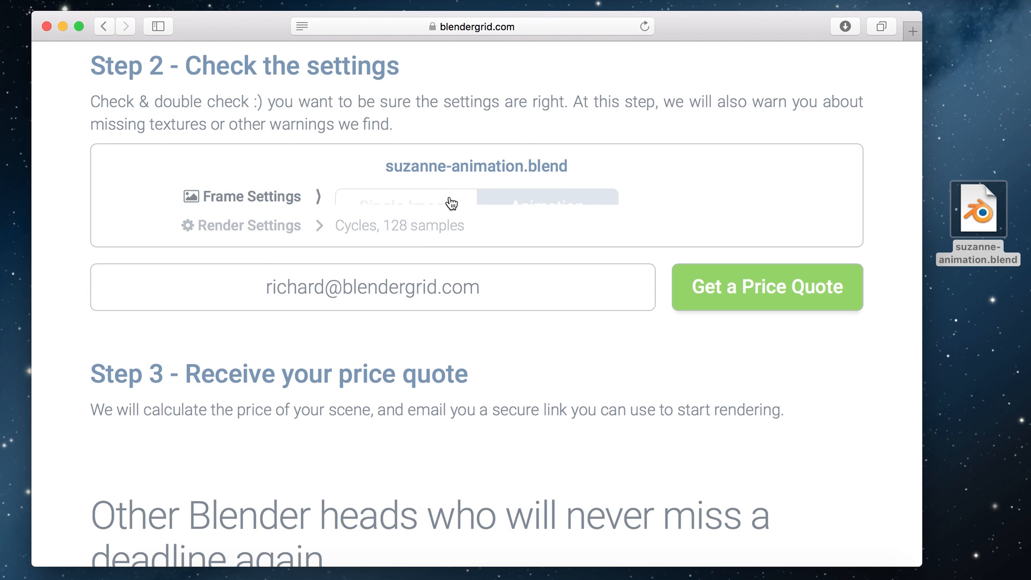
{"action": "left_click", "coordinate": [547, 206]}
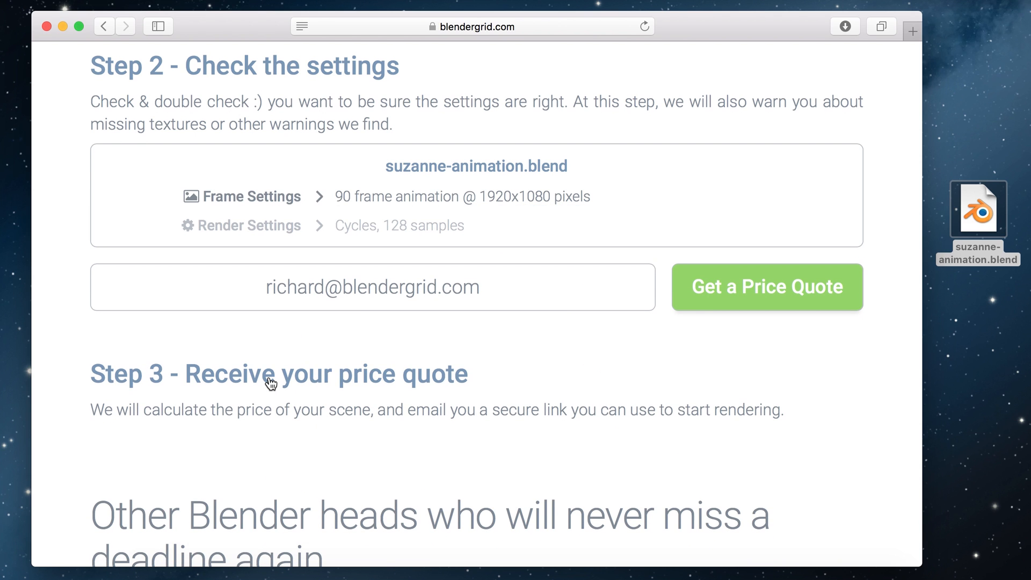
{"action": "mouse_move", "coordinate": [765, 293]}
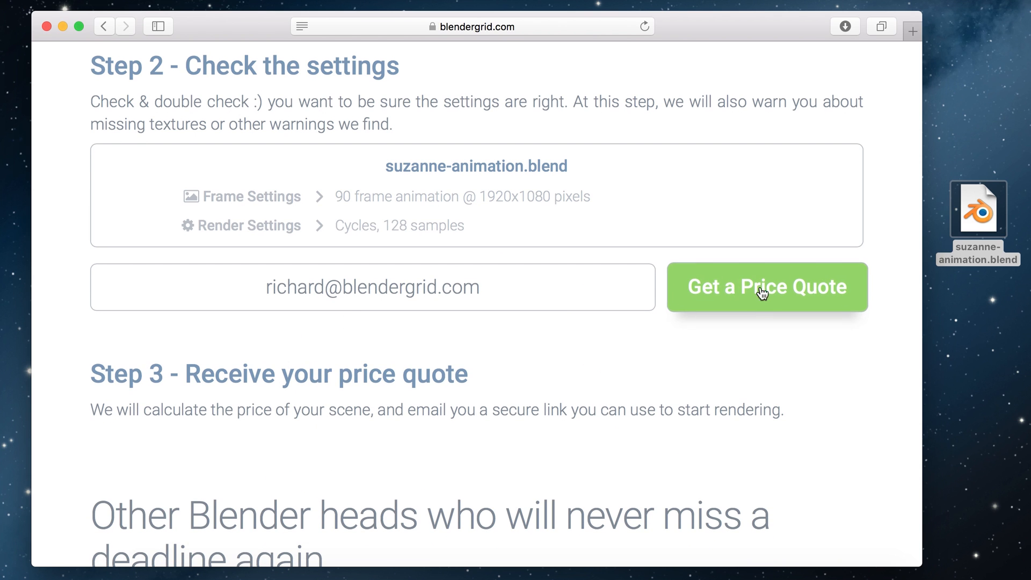
{"action": "mouse_move", "coordinate": [772, 292]}
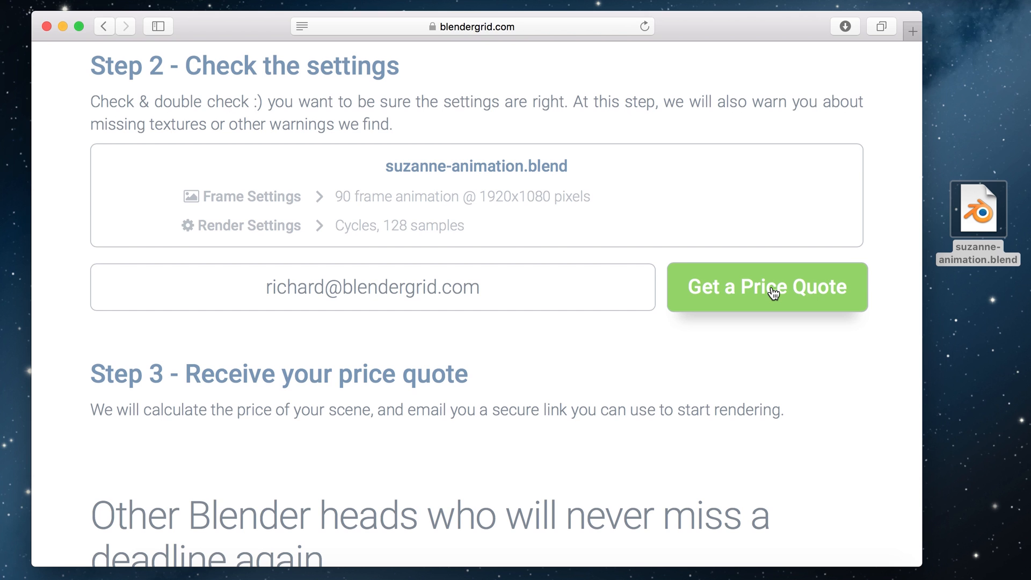
Request a price quote for the uploaded suzanne-animation.blend scene
{"action": "left_click", "coordinate": [766, 286]}
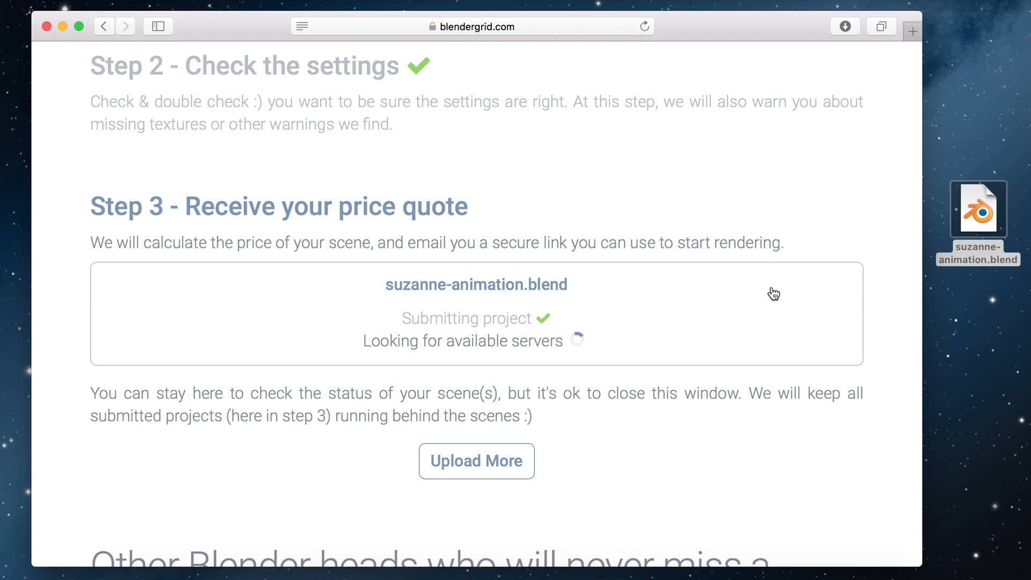
{"action": "mouse_move", "coordinate": [771, 445]}
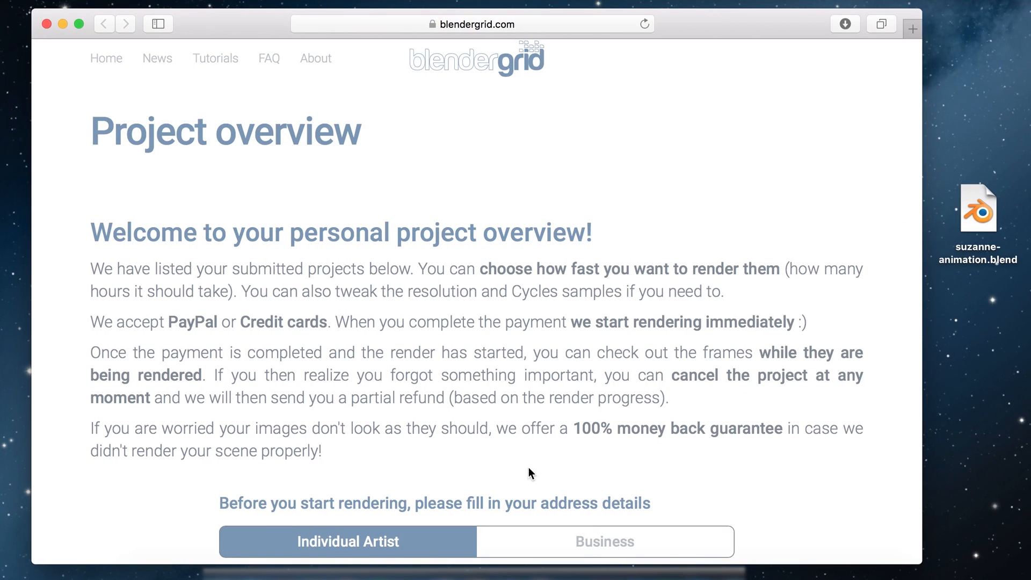
{"action": "mouse_move", "coordinate": [823, 494]}
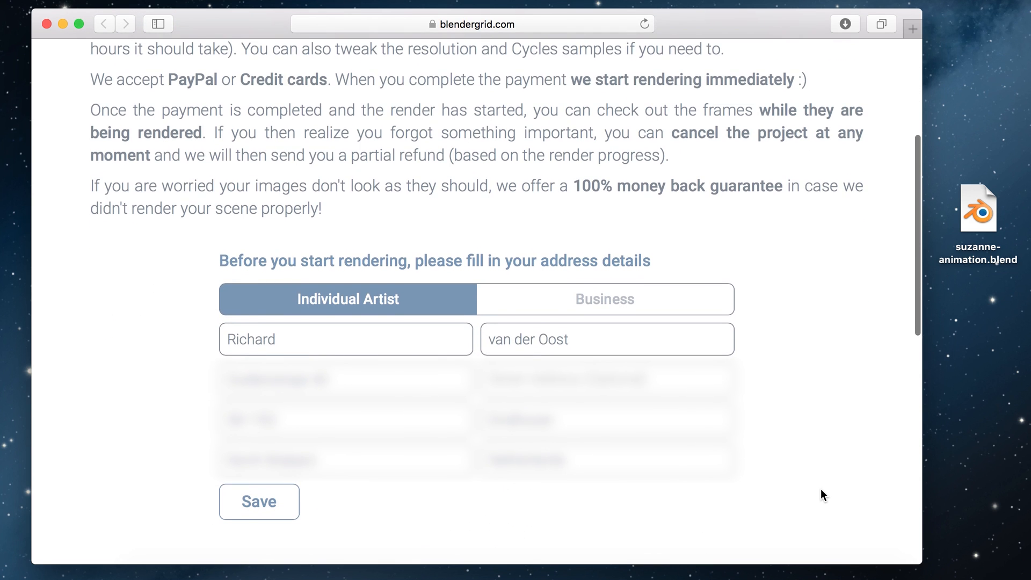
Scroll the project overview down toward the Individual Artist address fields
{"action": "scroll", "scroll_direction": "down", "scroll_amount": 3}
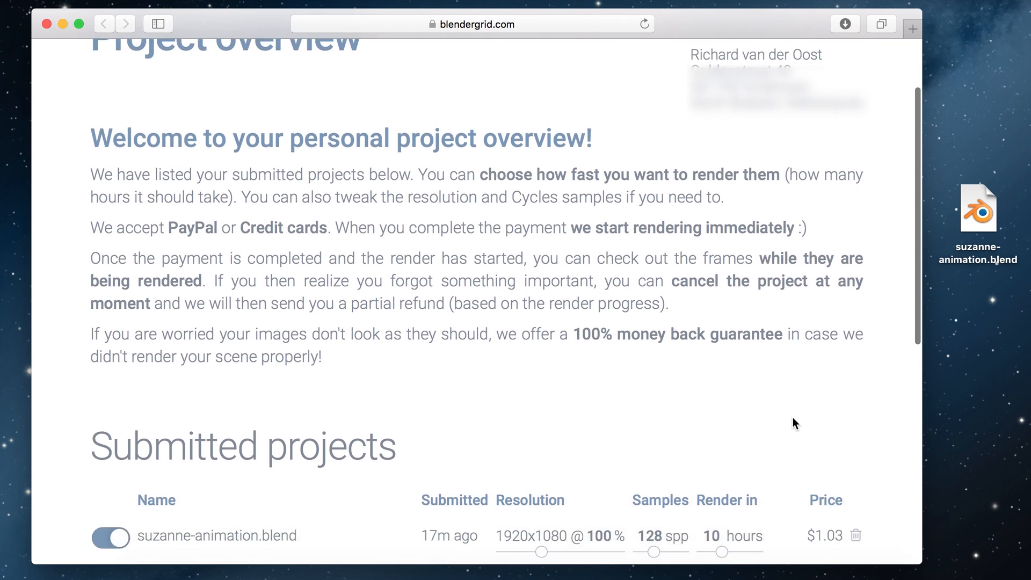
Set the quote to 200% resolution and a 24-hour render ($2.72 with VAT)
{"action": "scroll", "scroll_direction": "down", "scroll_amount": 3}
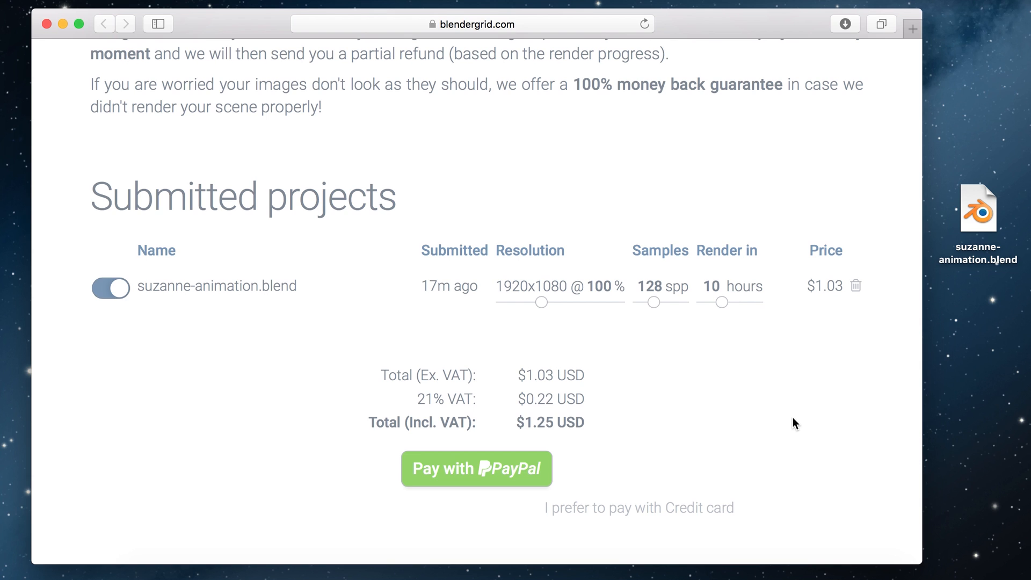
{"action": "mouse_move", "coordinate": [641, 369]}
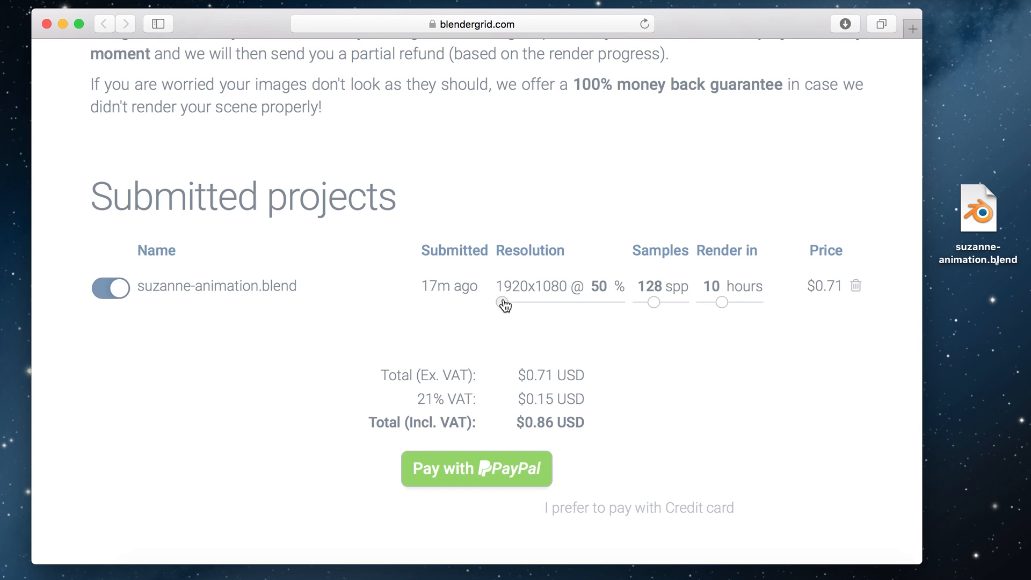
{"action": "left_click_drag", "start_coordinate": [501, 302], "coordinate": [618, 301]}
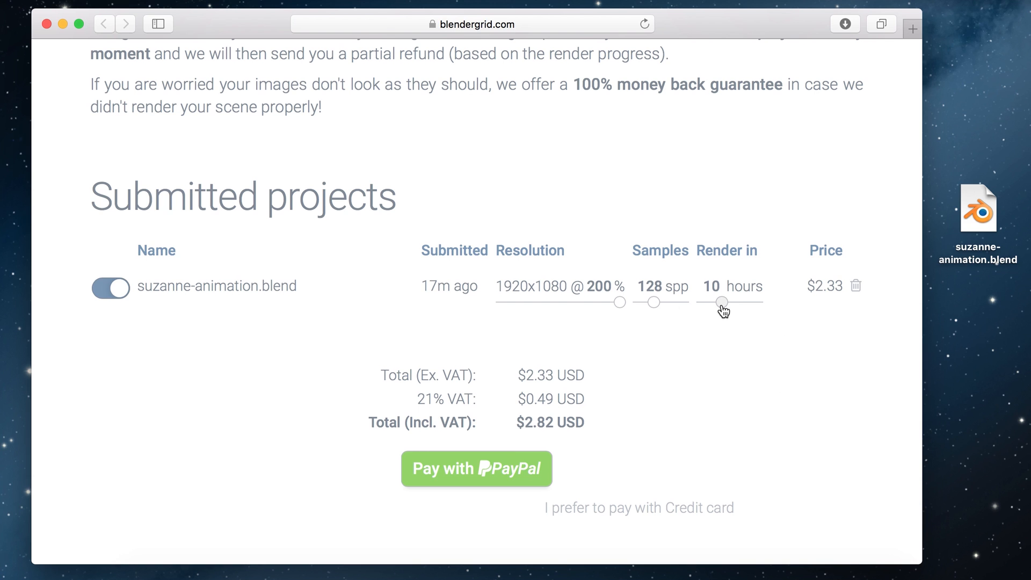
{"action": "left_click_drag", "start_coordinate": [723, 302], "coordinate": [734, 302]}
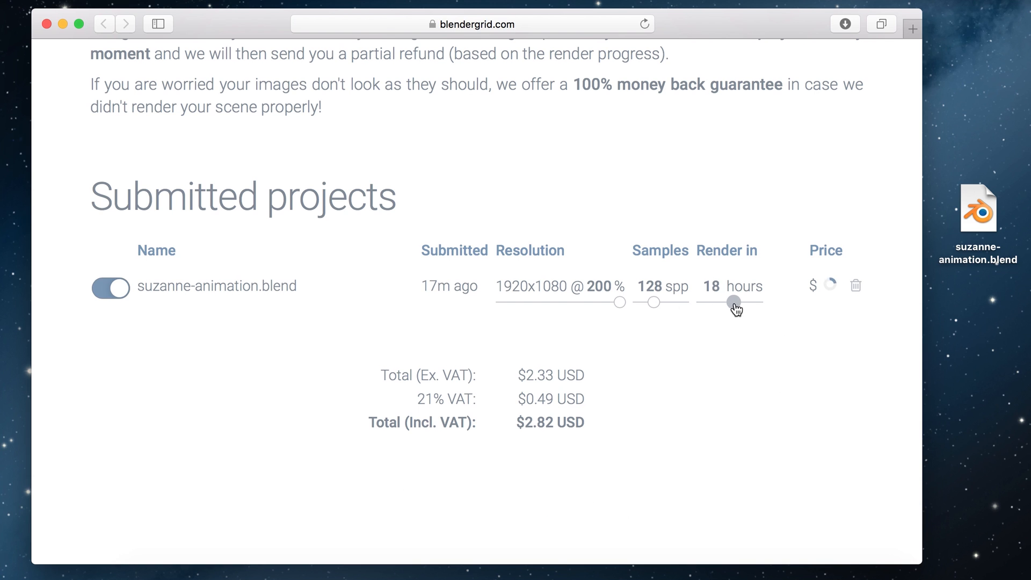
{"action": "left_click_drag", "start_coordinate": [735, 303], "coordinate": [744, 309]}
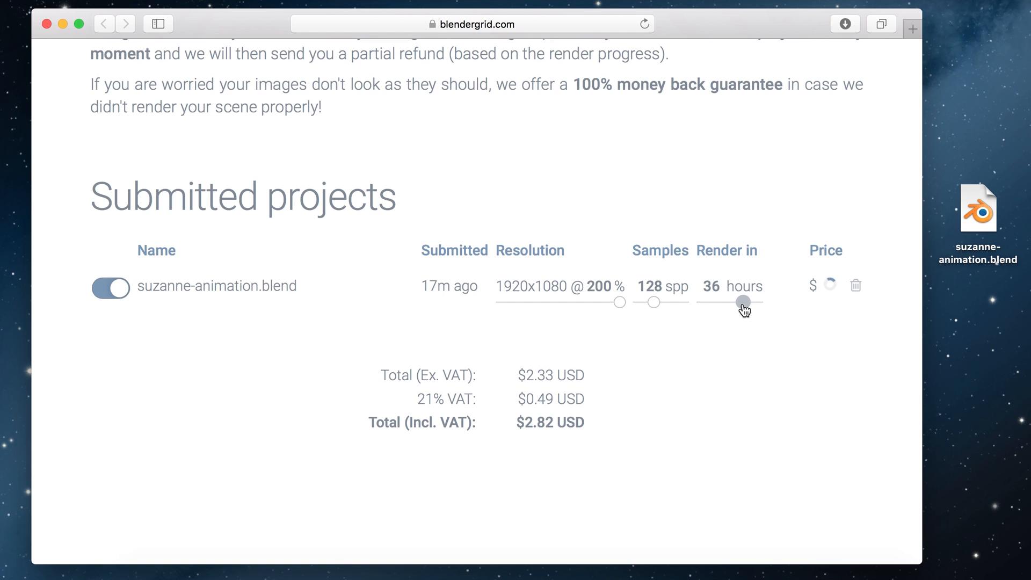
{"action": "left_click_drag", "start_coordinate": [743, 303], "coordinate": [741, 302]}
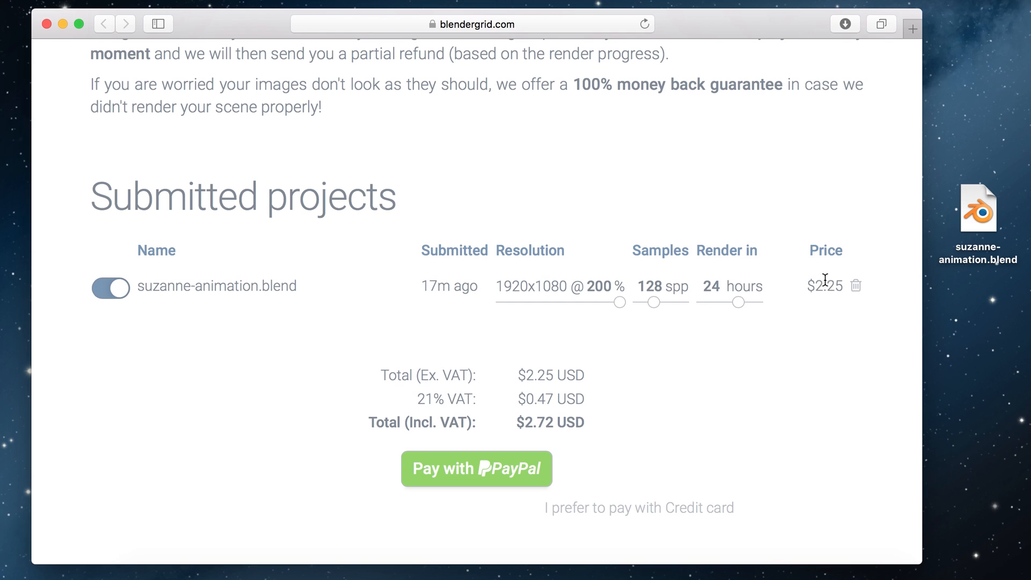
{"action": "mouse_move", "coordinate": [680, 392]}
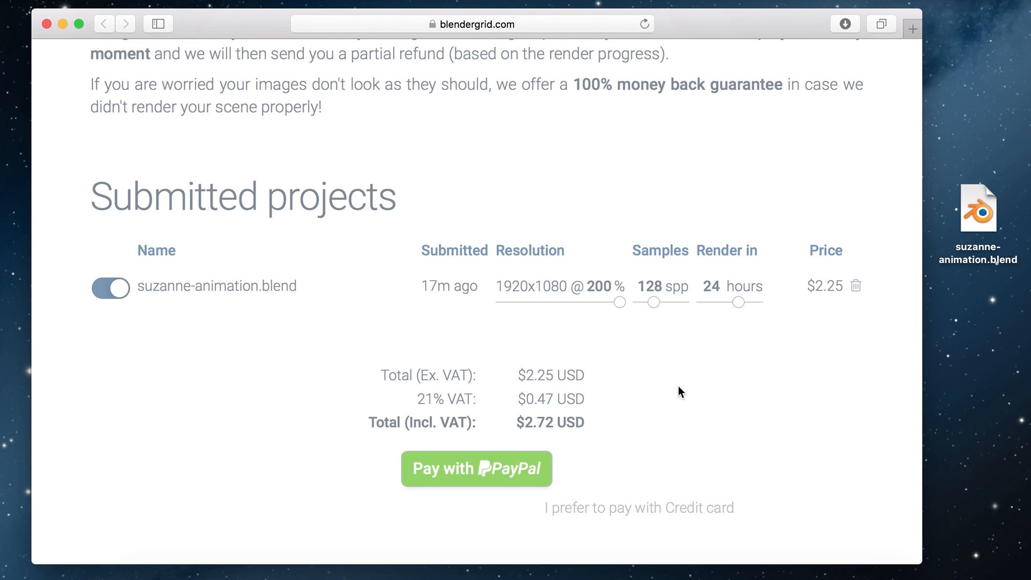
{"action": "mouse_move", "coordinate": [476, 469]}
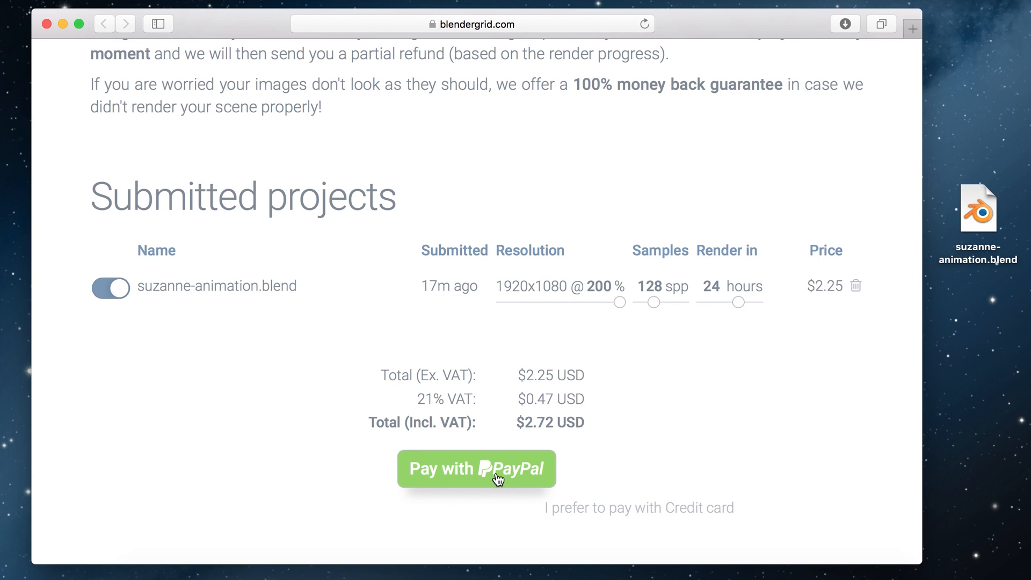
{"action": "mouse_move", "coordinate": [588, 535]}
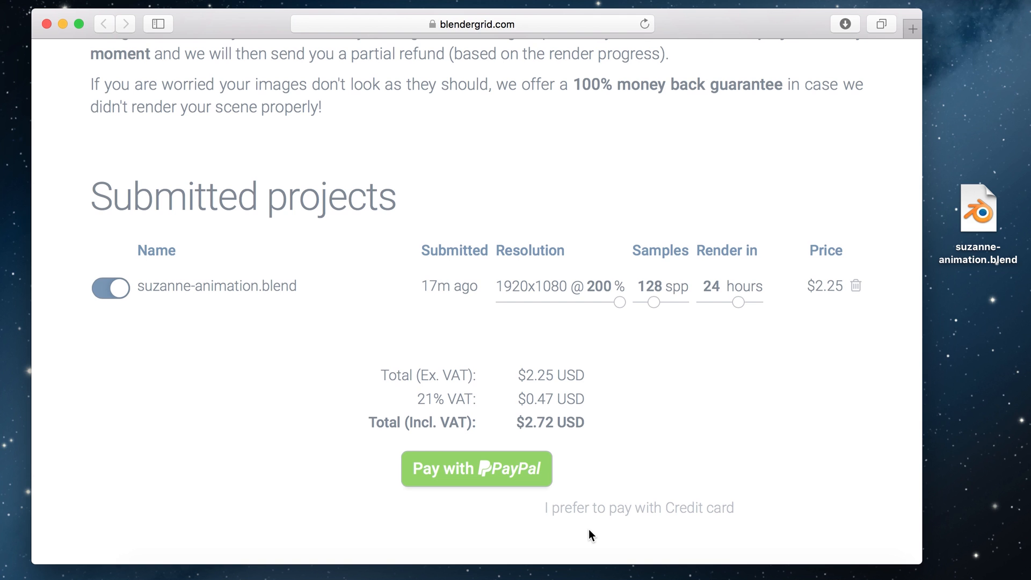
{"action": "mouse_move", "coordinate": [512, 486]}
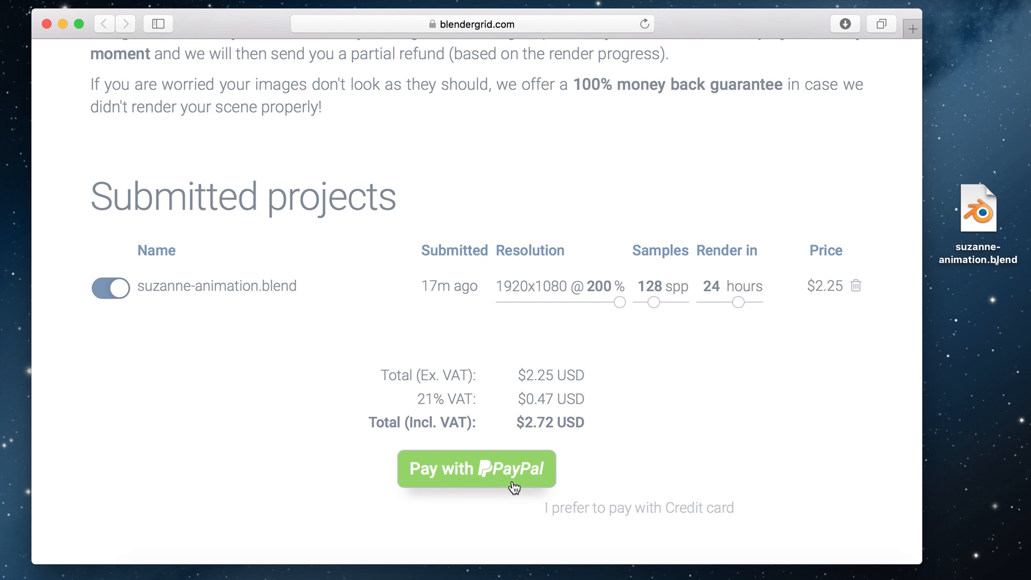
Pay for the render via the PayPal popup login, then scroll to rendering projects
{"action": "left_click", "coordinate": [476, 468]}
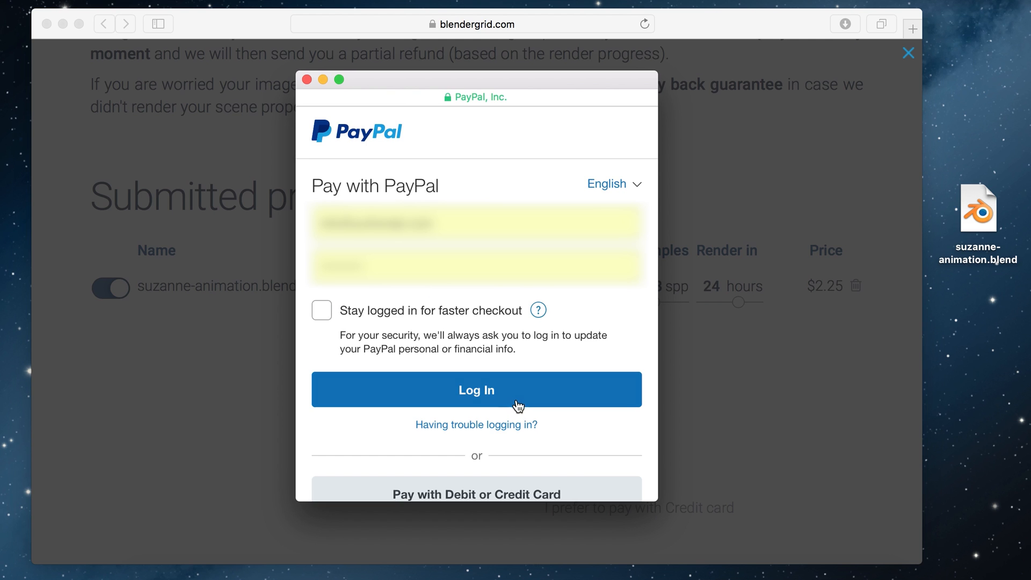
{"action": "left_click", "coordinate": [476, 390]}
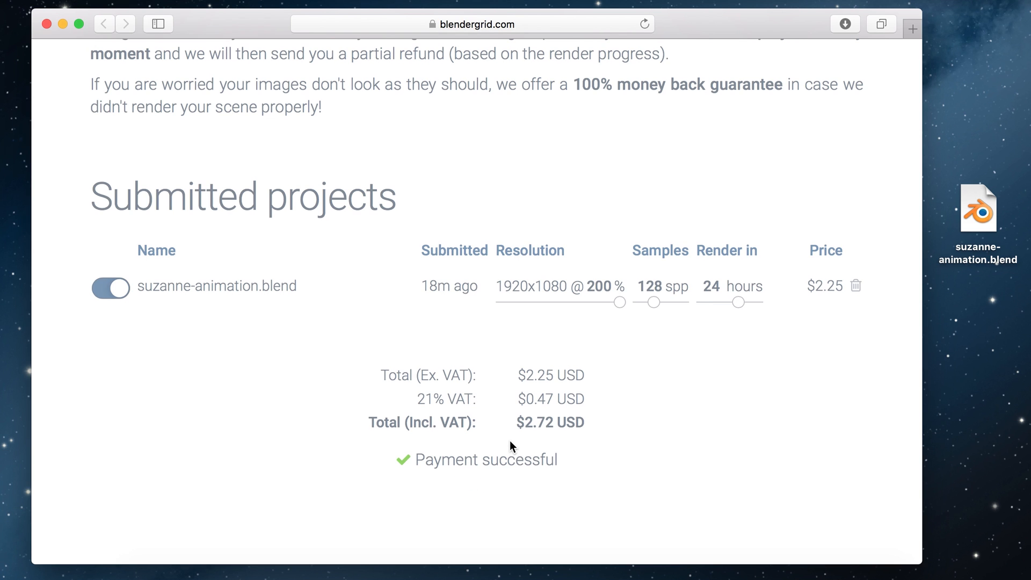
{"action": "scroll", "scroll_direction": "down", "scroll_amount": 3}
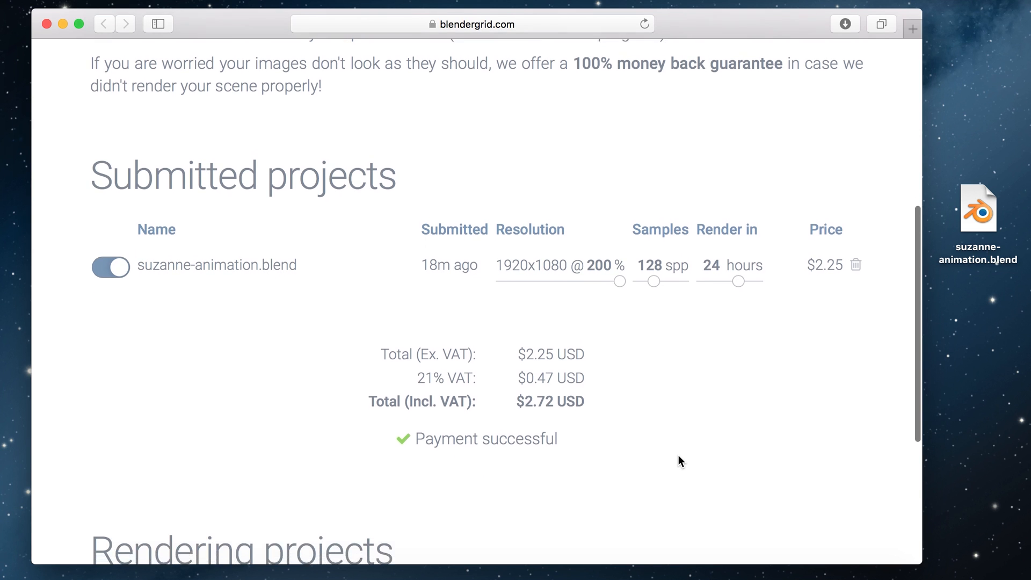
{"action": "scroll", "scroll_direction": "down", "scroll_amount": 3}
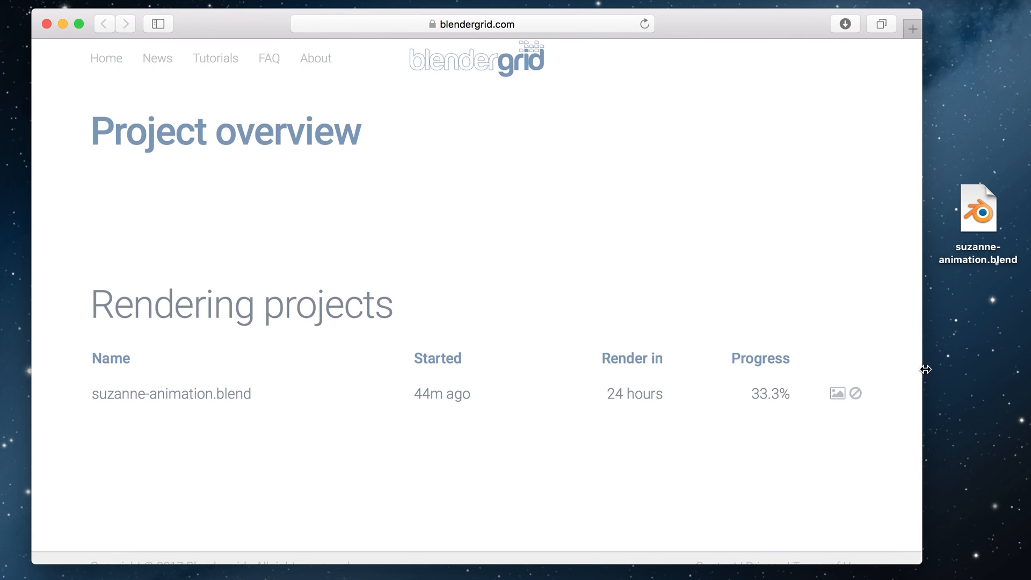
{"action": "mouse_move", "coordinate": [836, 394]}
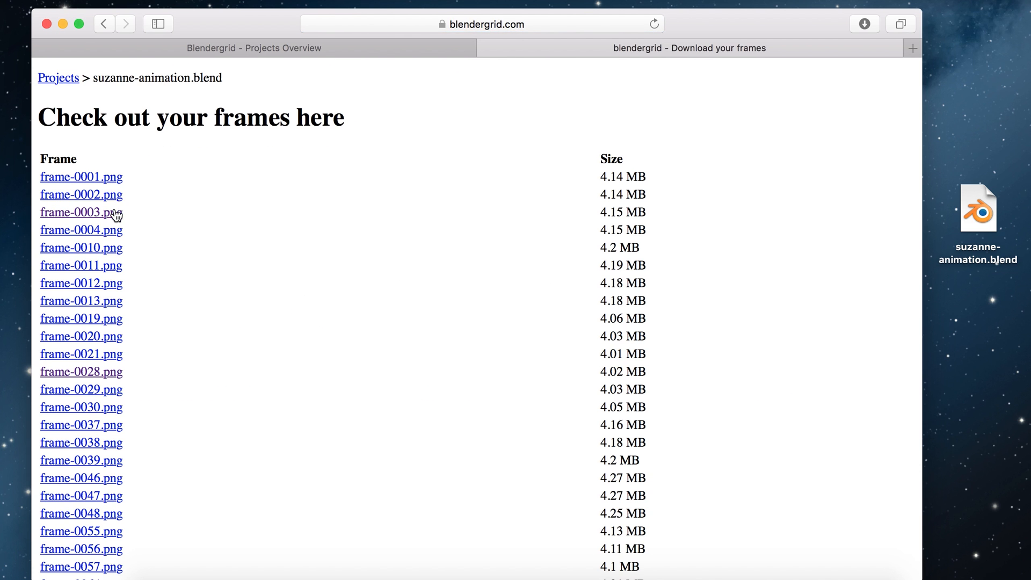
{"action": "left_click", "coordinate": [78, 211]}
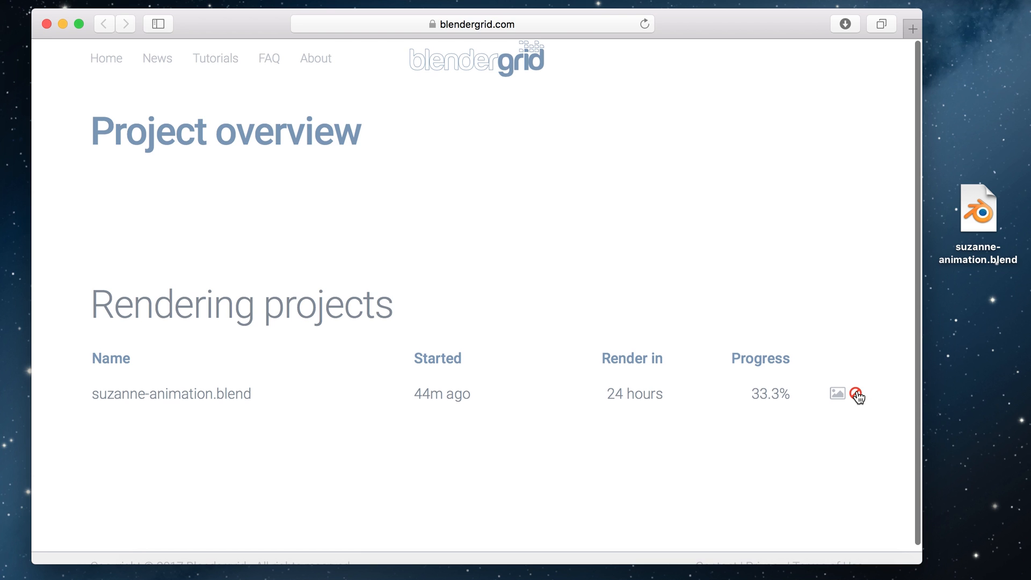
Request cancelling the suzanne-animation.blend render via its cancel icon
{"action": "left_click", "coordinate": [858, 393]}
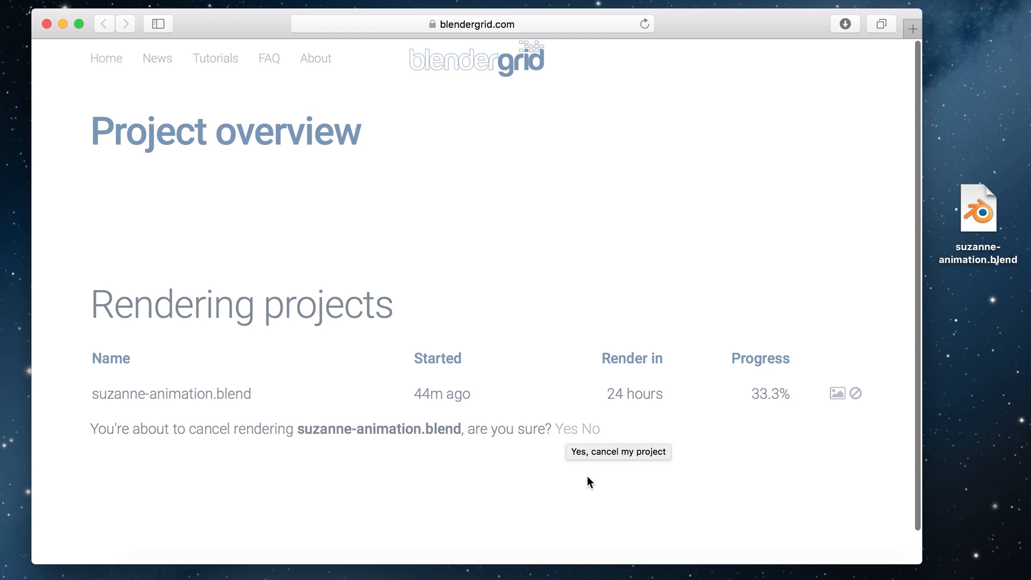
{"action": "mouse_move", "coordinate": [671, 488]}
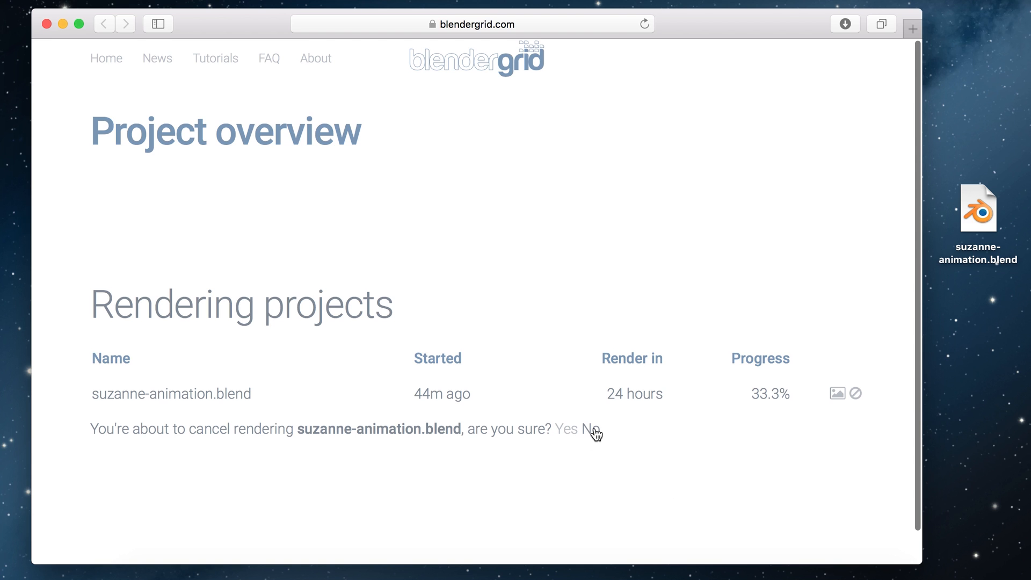
{"action": "mouse_move", "coordinate": [592, 435]}
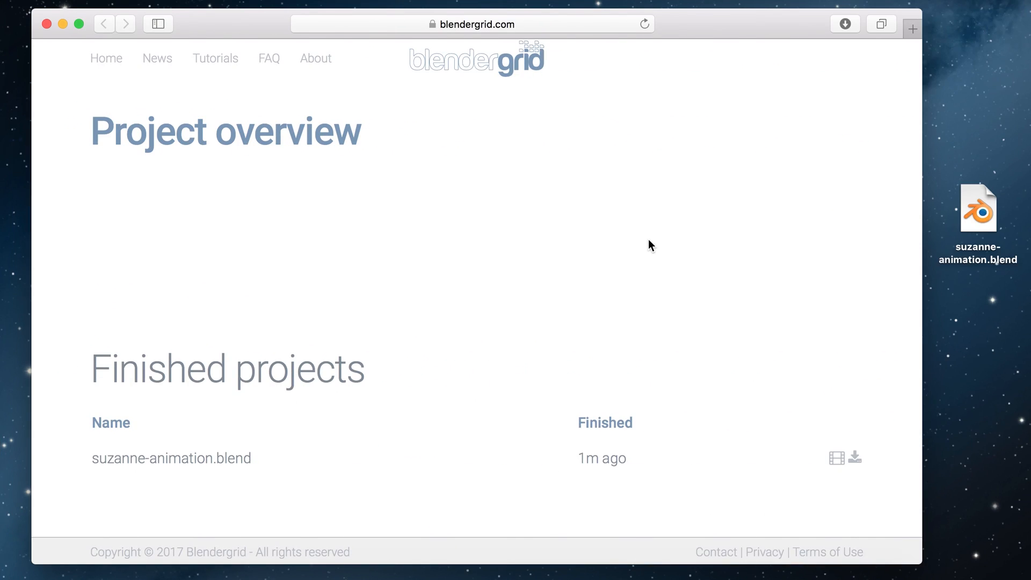
{"action": "mouse_move", "coordinate": [532, 308]}
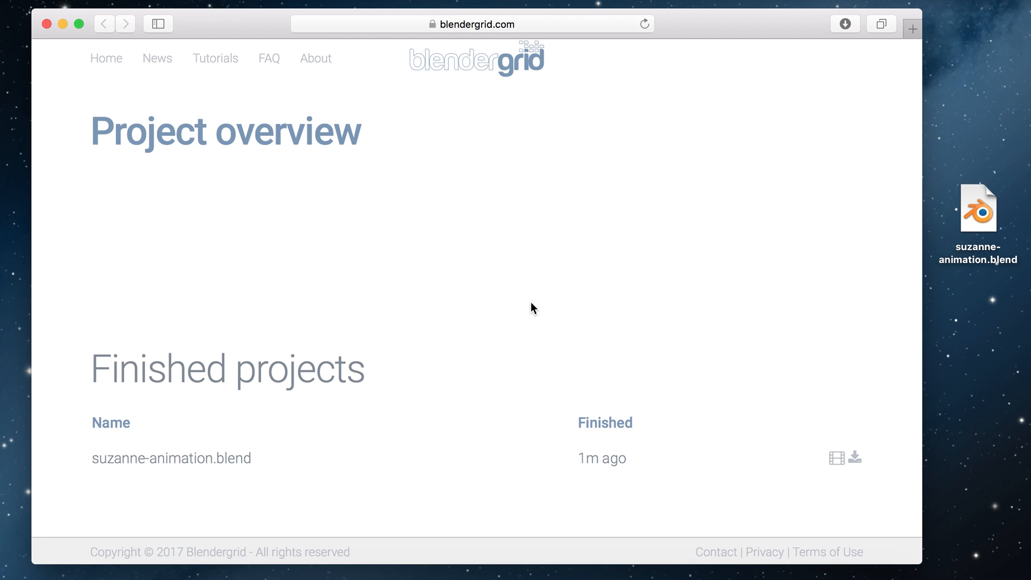
{"action": "mouse_move", "coordinate": [758, 408]}
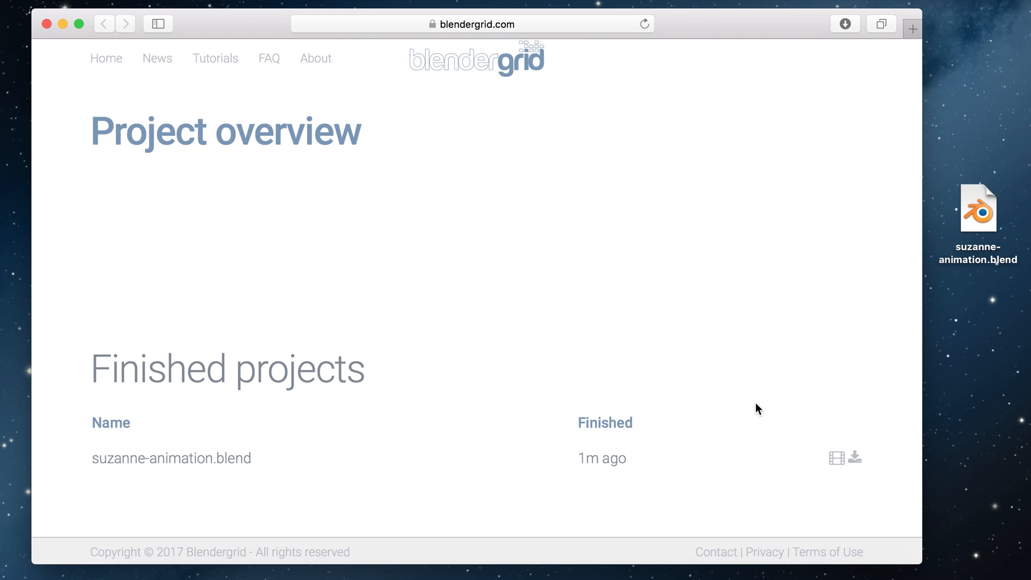
{"action": "mouse_move", "coordinate": [746, 459]}
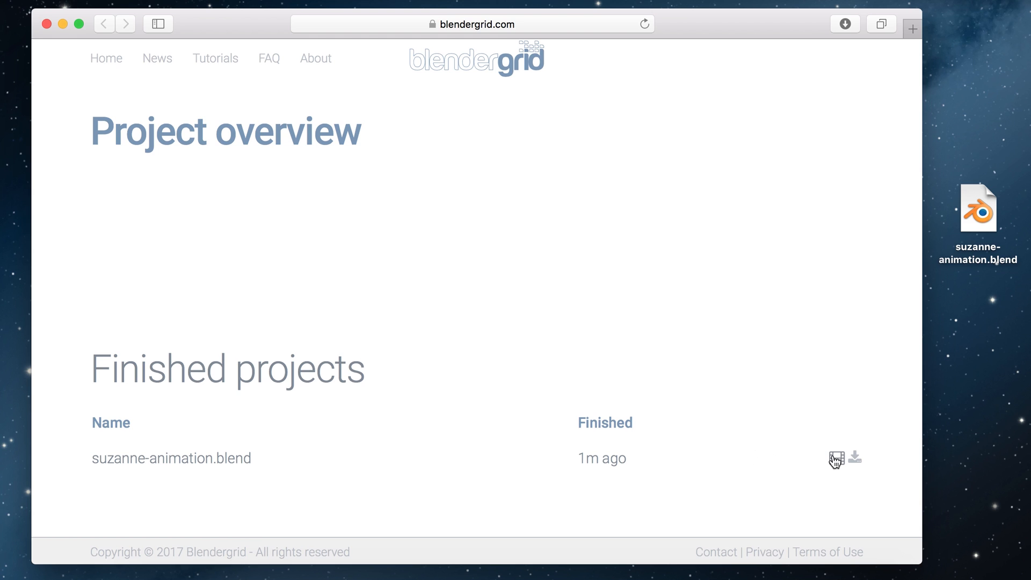
{"action": "mouse_move", "coordinate": [835, 458]}
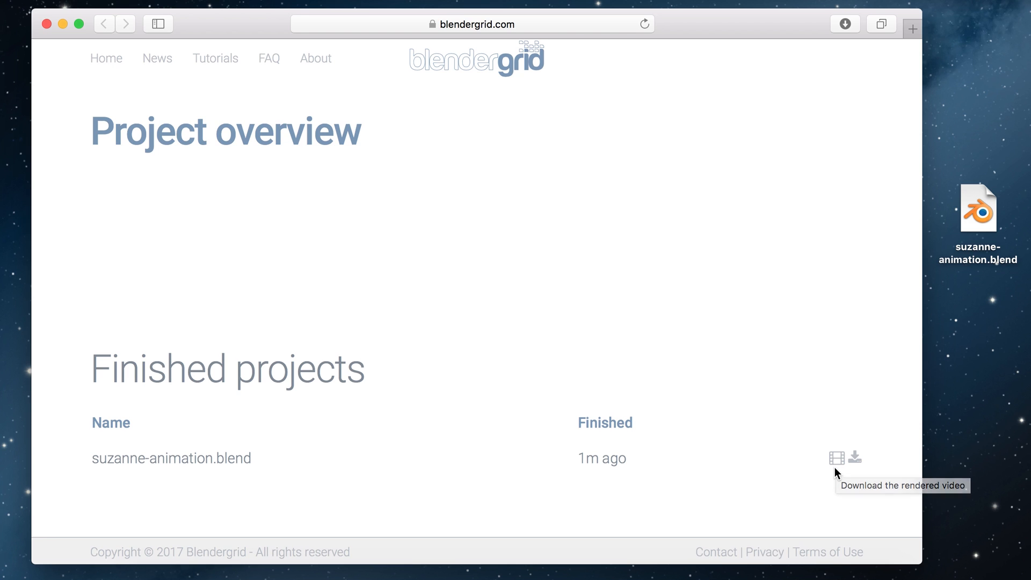
{"action": "mouse_move", "coordinate": [837, 472]}
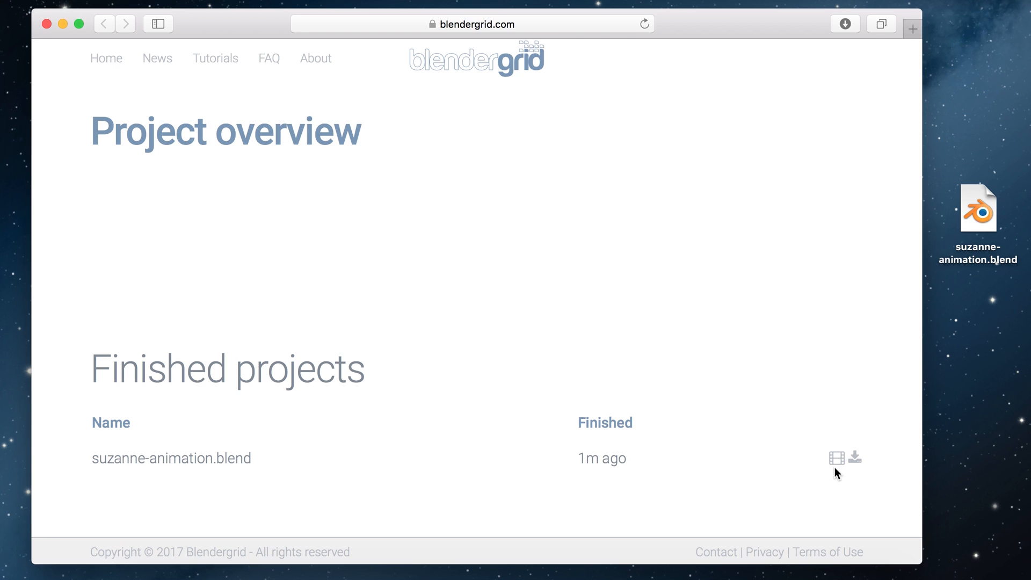
{"action": "mouse_move", "coordinate": [836, 458]}
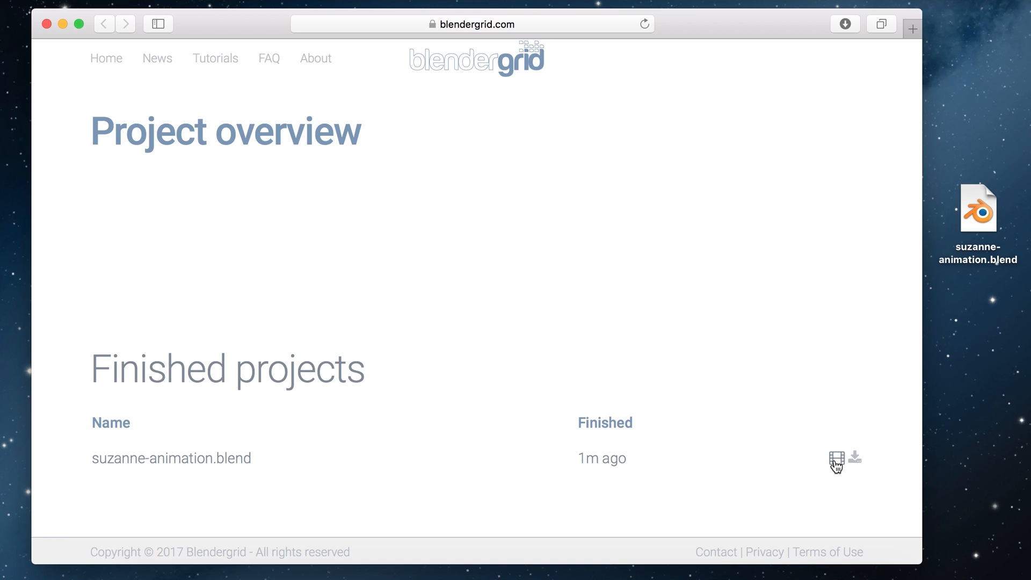